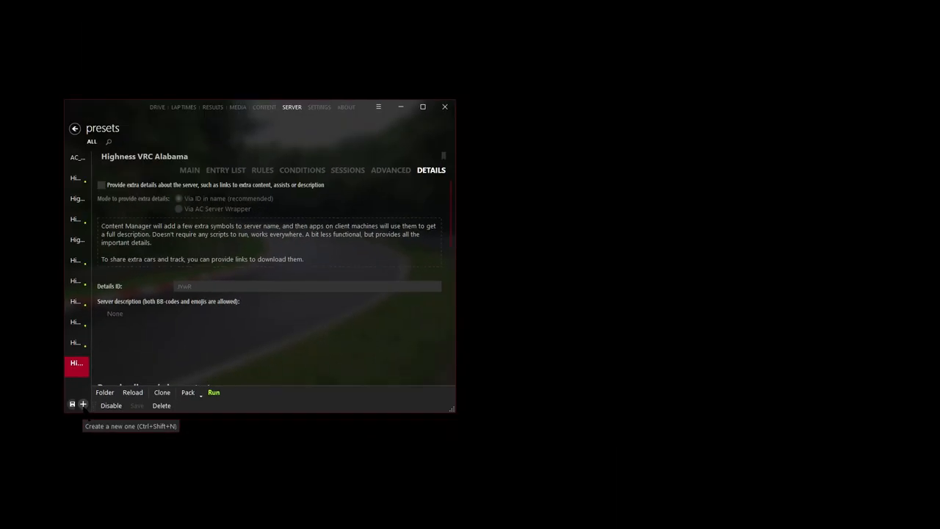
Create a new server preset named '24 hours spa YouTube'
{"action": "left_click", "coordinate": [76, 397]}
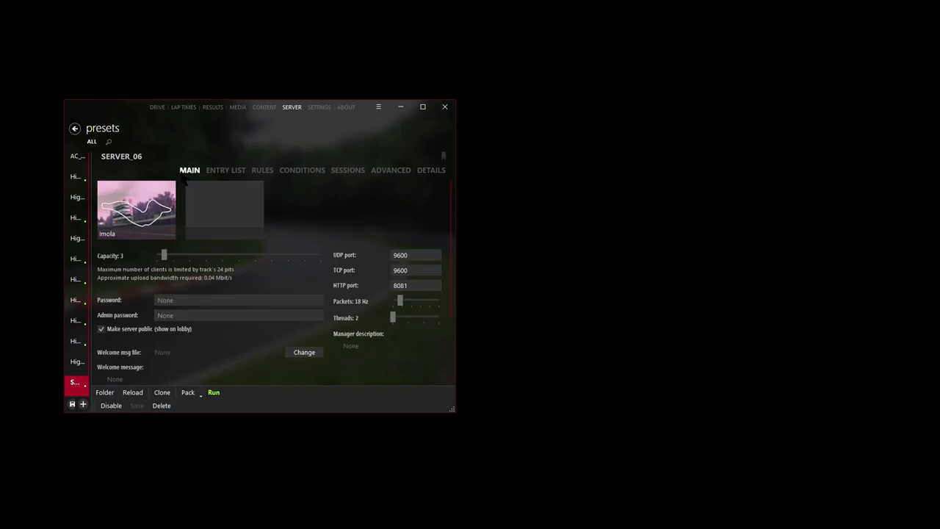
{"action": "left_click", "coordinate": [120, 155]}
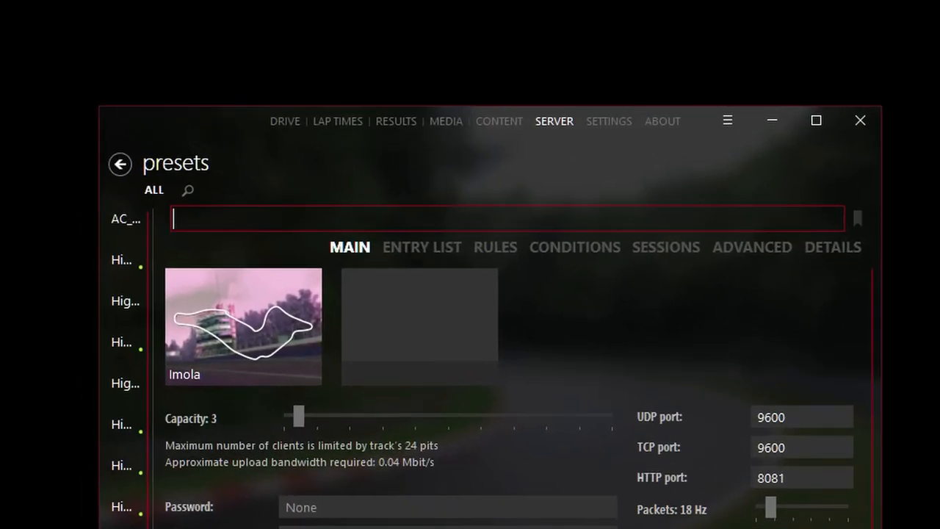
{"action": "type", "text": "24 hours"}
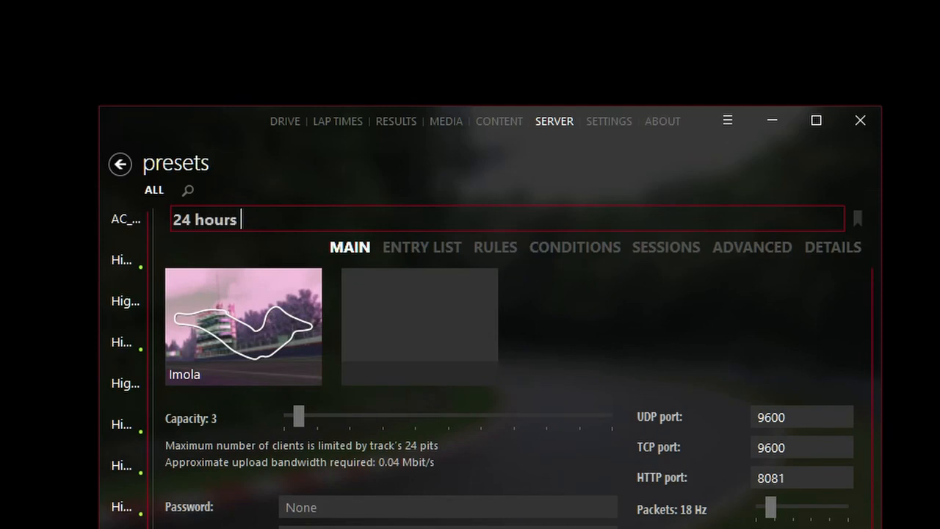
{"action": "type", "text": "spa YouTube"}
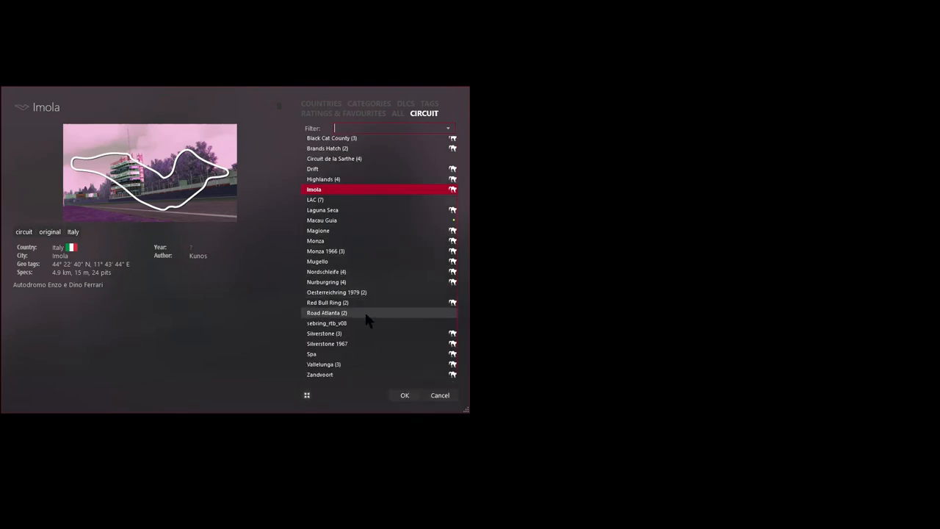
Set the preset's track to Spa and raise capacity to 16 clients
{"action": "left_click", "coordinate": [312, 354]}
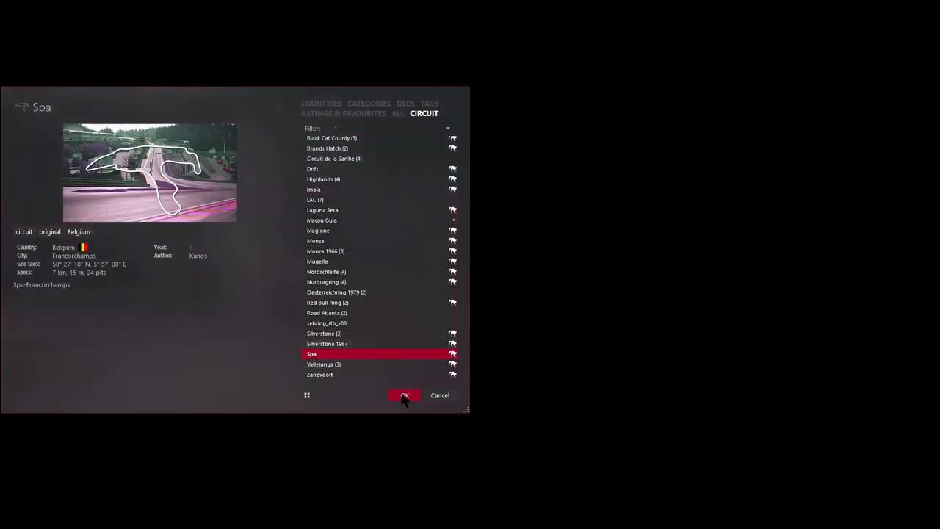
{"action": "left_click", "coordinate": [404, 395]}
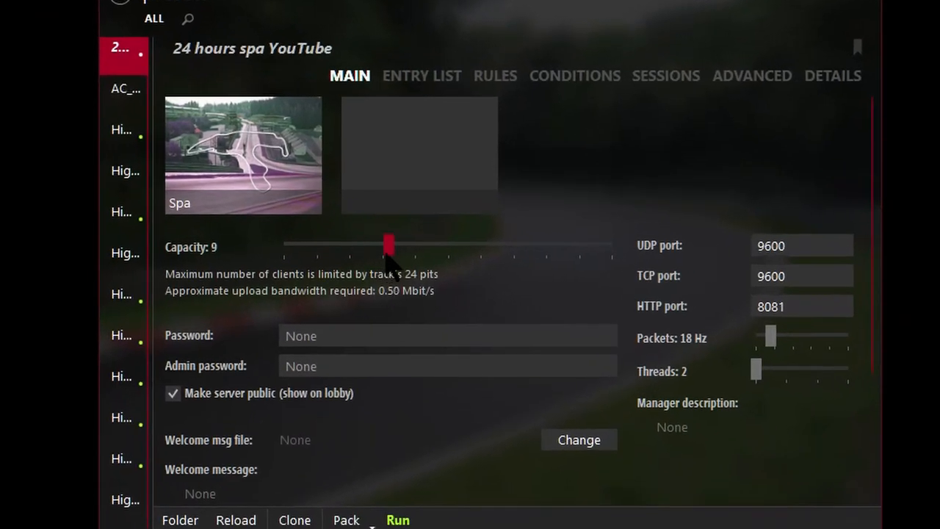
{"action": "left_click_drag", "start_coordinate": [388, 244], "coordinate": [433, 245]}
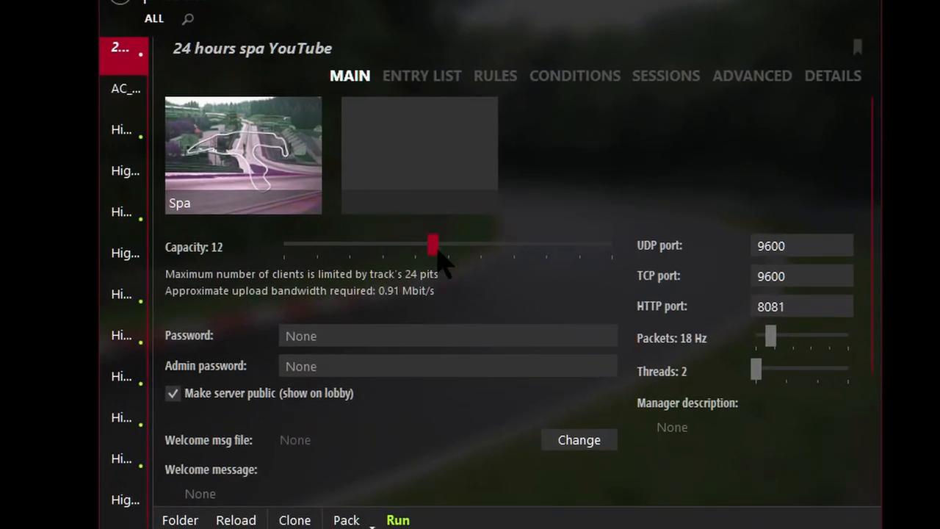
{"action": "left_click_drag", "start_coordinate": [432, 245], "coordinate": [492, 245]}
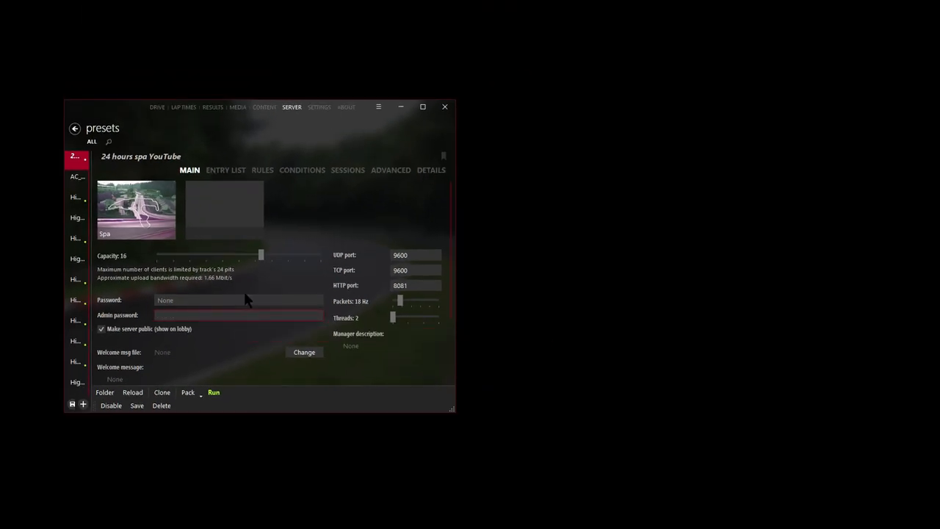
{"action": "type", "text": "very"}
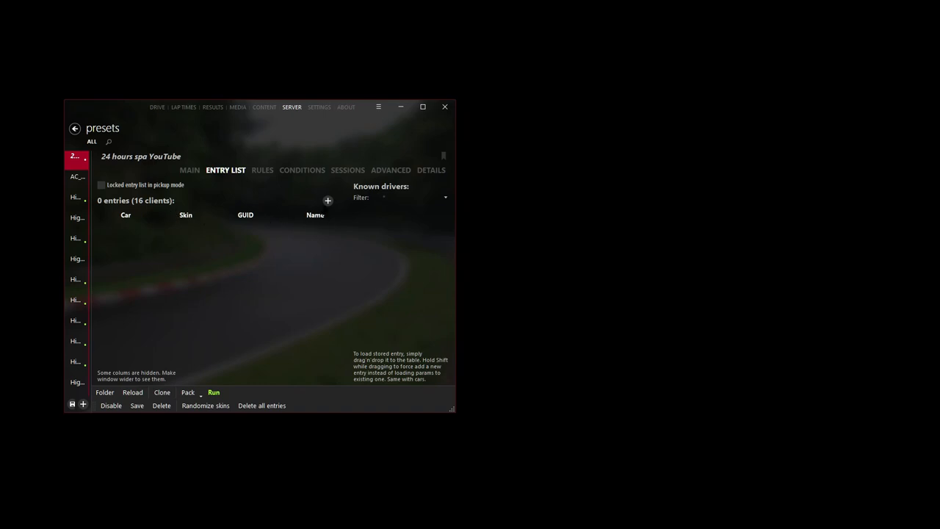
Fill the entry list with 16 GT3 cars found by filtering for 'gt3'
{"action": "left_click", "coordinate": [327, 200]}
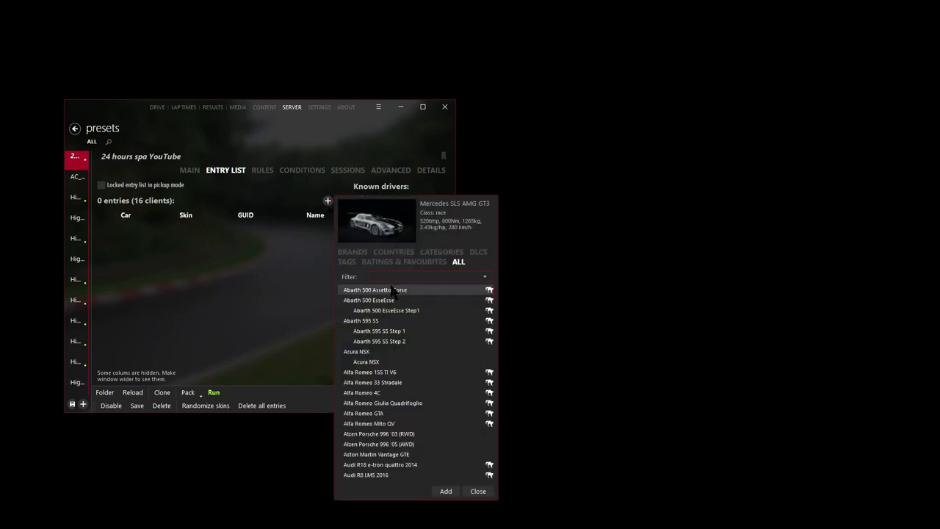
{"action": "type", "text": "gt3"}
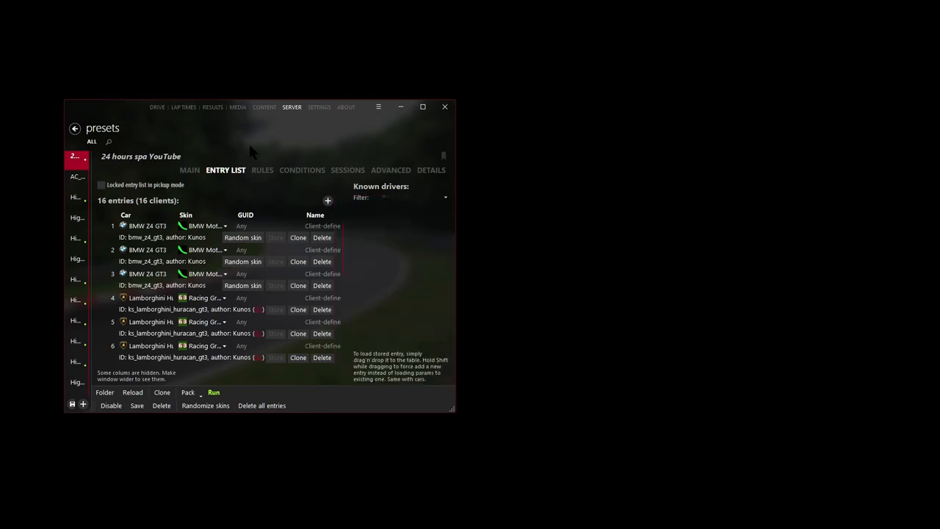
{"action": "left_click", "coordinate": [302, 170]}
{"action": "type", "text": "08:00"}
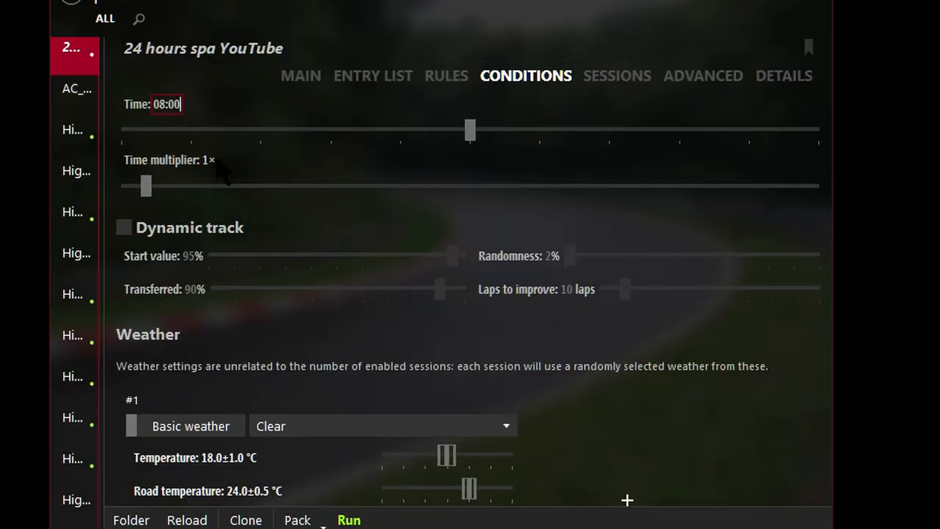
Switch weather slot #1 from basic weather to Weather FX with Few clouds
{"action": "left_click", "coordinate": [422, 107]}
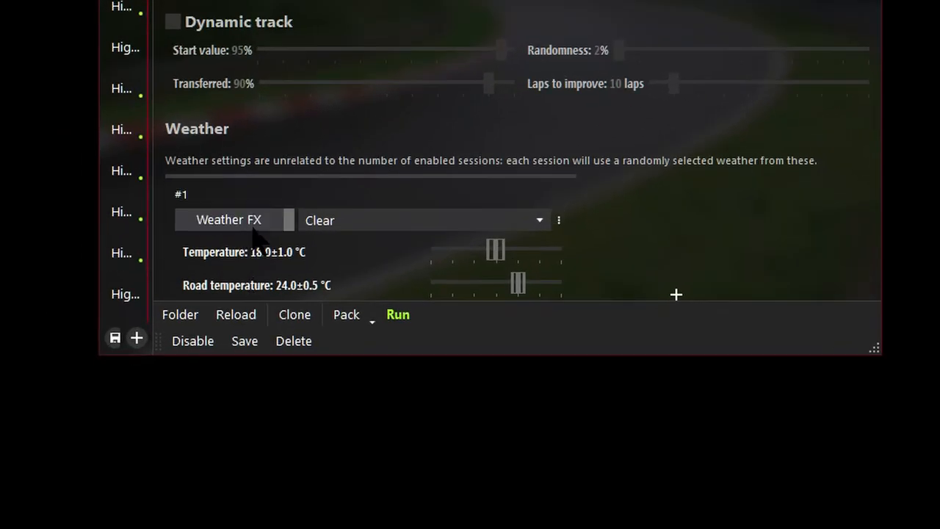
{"action": "left_click", "coordinate": [422, 220]}
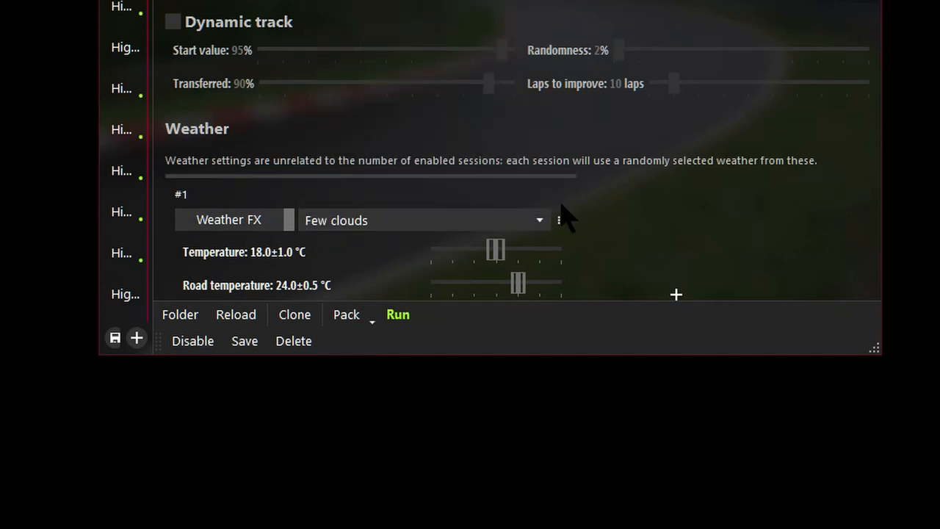
{"action": "mouse_move", "coordinate": [570, 237]}
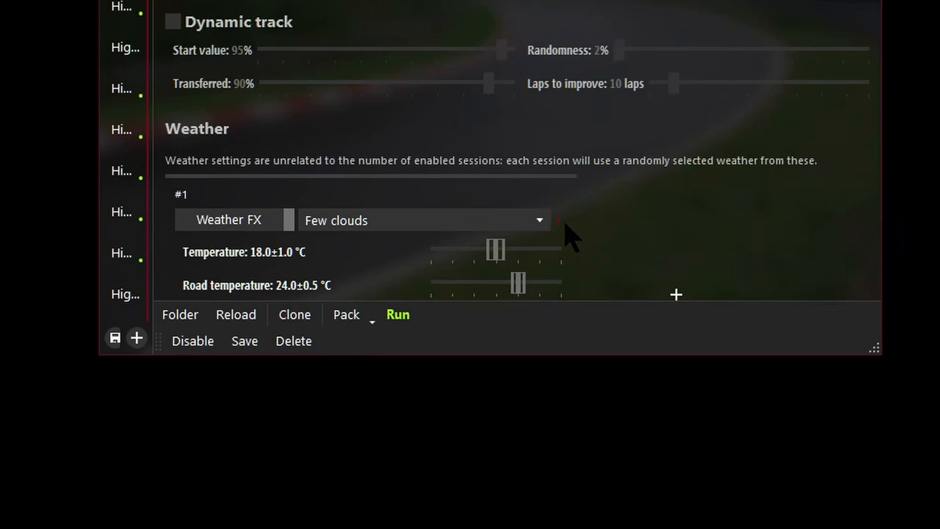
{"action": "mouse_move", "coordinate": [569, 235]}
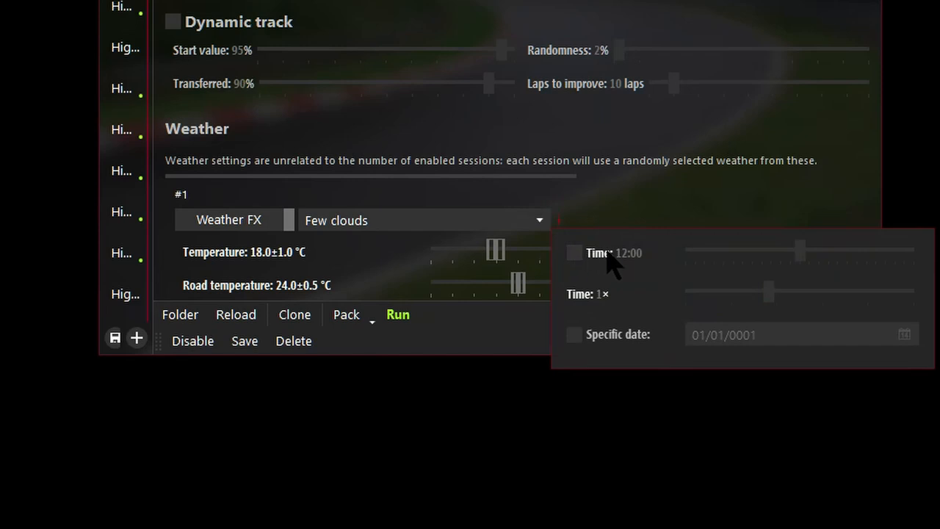
Enable a fixed weather start time of 12:30
{"action": "left_click", "coordinate": [576, 253]}
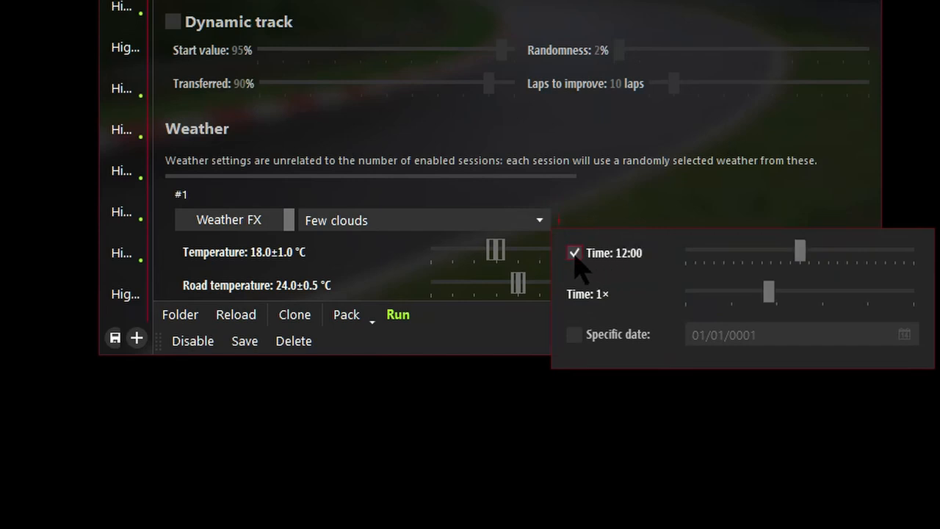
{"action": "mouse_move", "coordinate": [660, 274]}
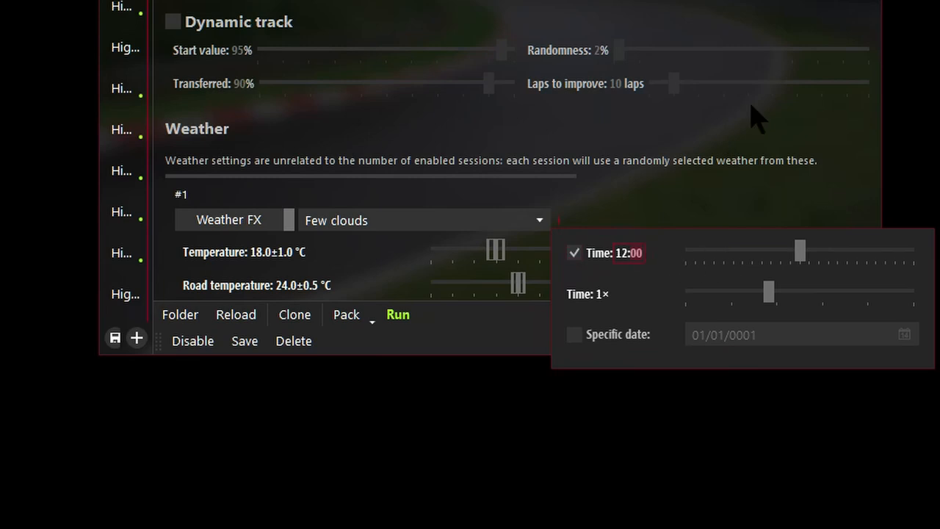
{"action": "mouse_move", "coordinate": [677, 265]}
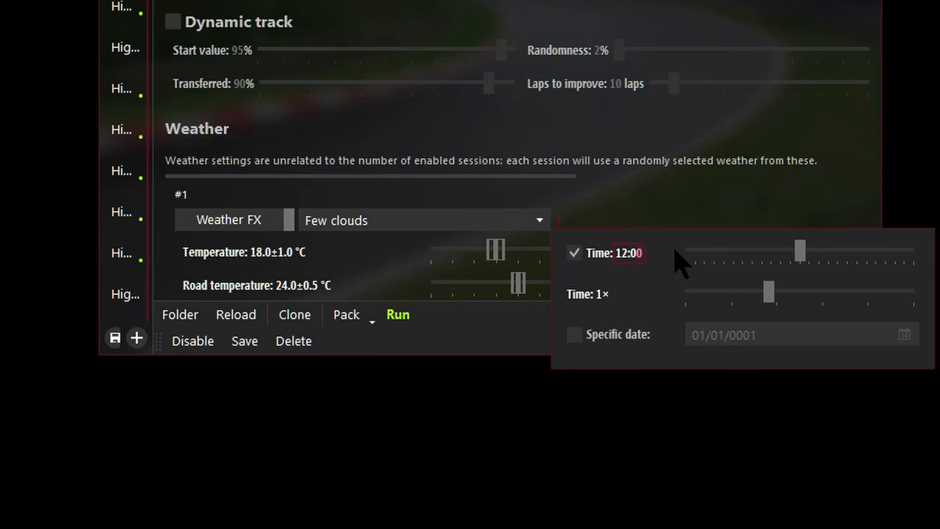
{"action": "key", "text": "Backspace"}
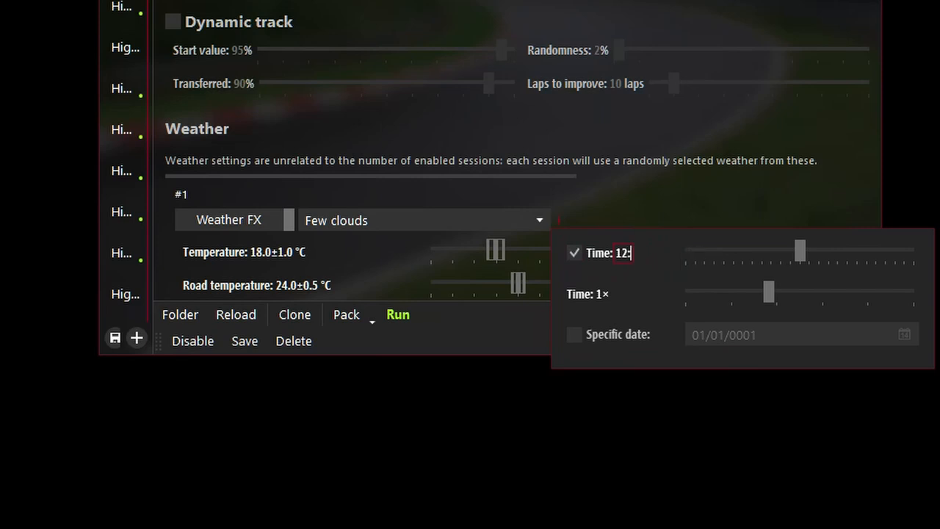
{"action": "type", "text": "30"}
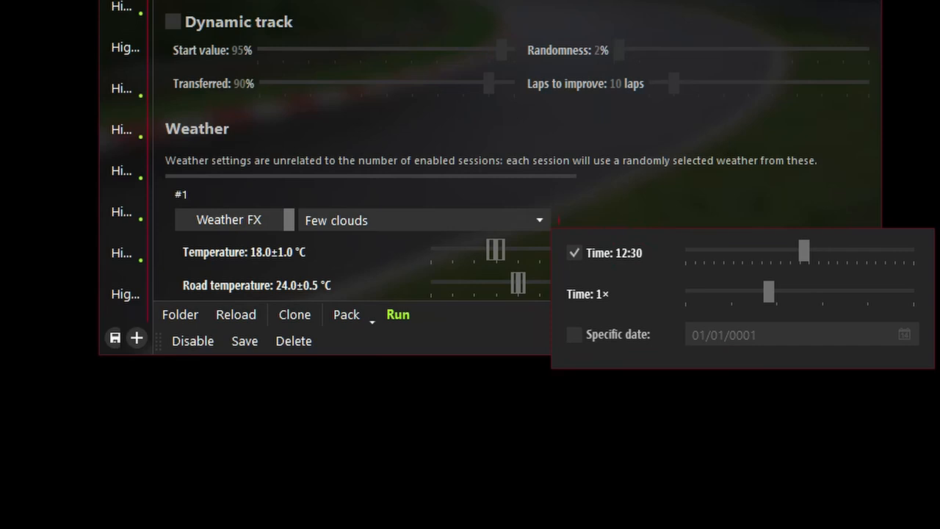
{"action": "mouse_move", "coordinate": [602, 320]}
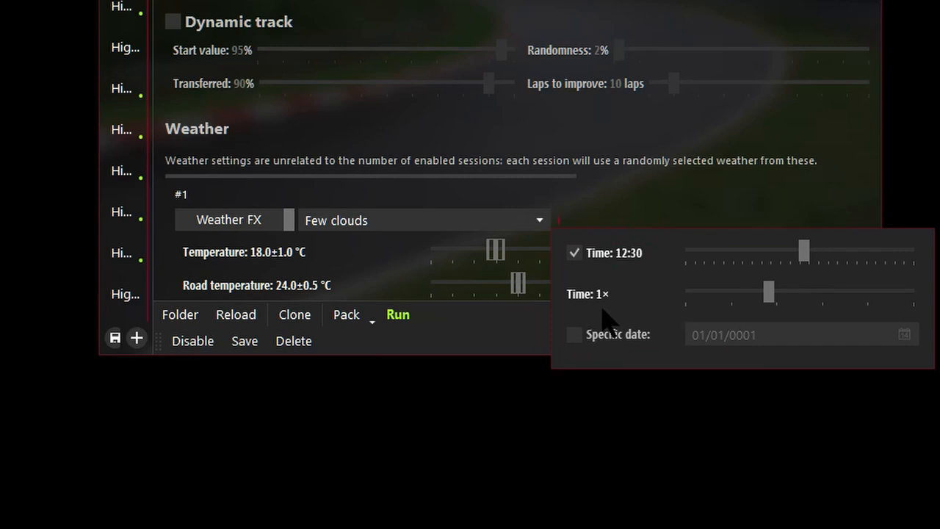
Set the time speed to 48× and the specific date 07/27/2019
{"action": "left_click", "coordinate": [599, 294]}
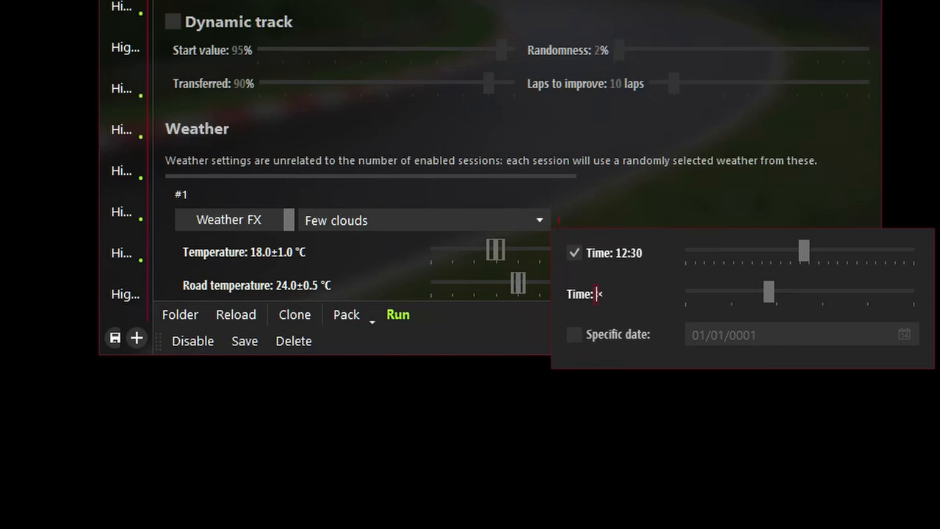
{"action": "left_click_drag", "start_coordinate": [770, 292], "coordinate": [915, 292]}
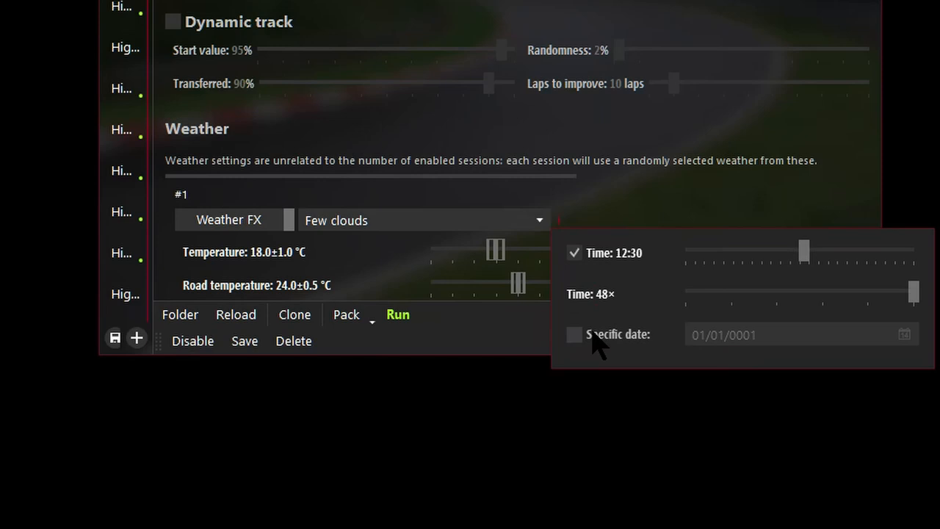
{"action": "left_click", "coordinate": [574, 335]}
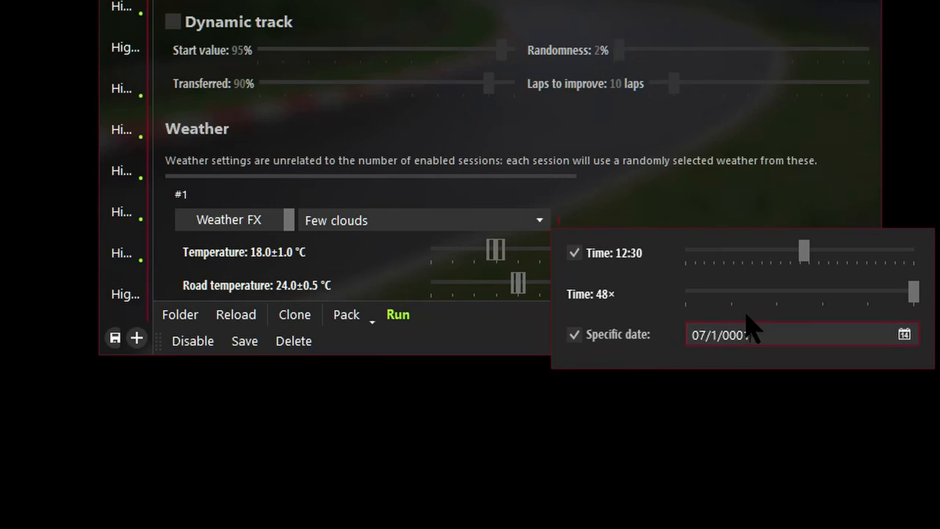
{"action": "type", "text": "07/27/2019"}
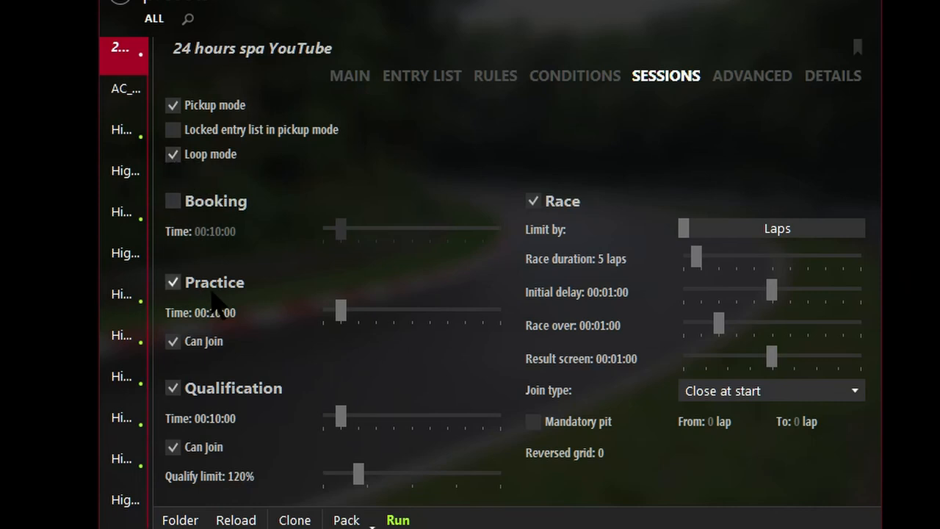
Disable practice and limit the race by time to 30 minutes
{"action": "left_click", "coordinate": [172, 282]}
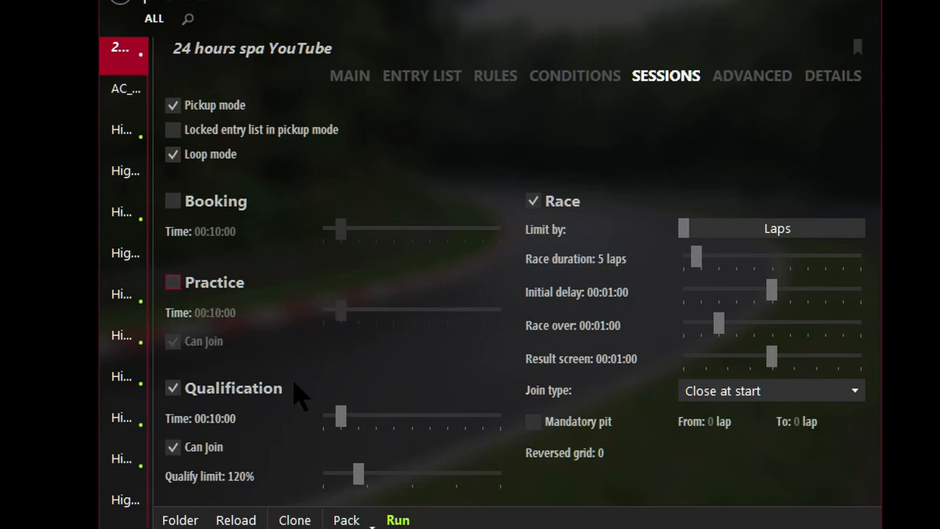
{"action": "mouse_move", "coordinate": [173, 415]}
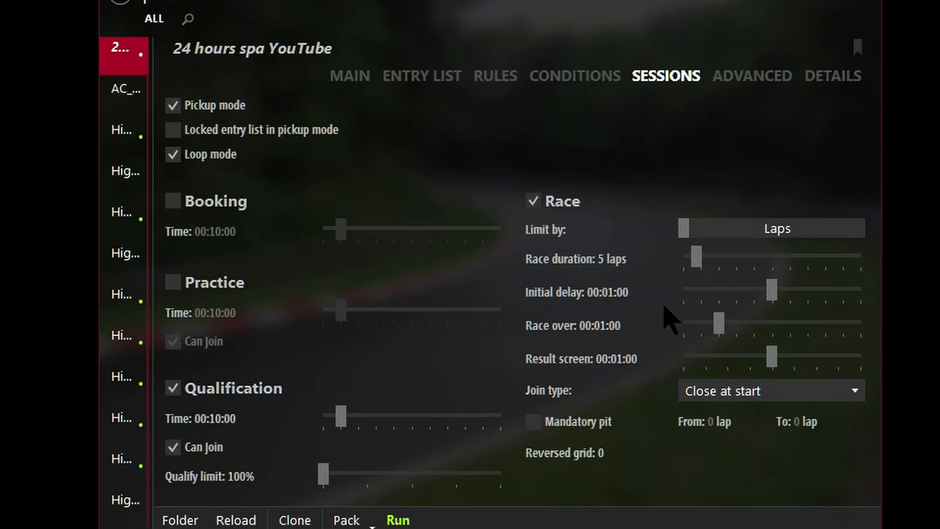
{"action": "mouse_move", "coordinate": [609, 205]}
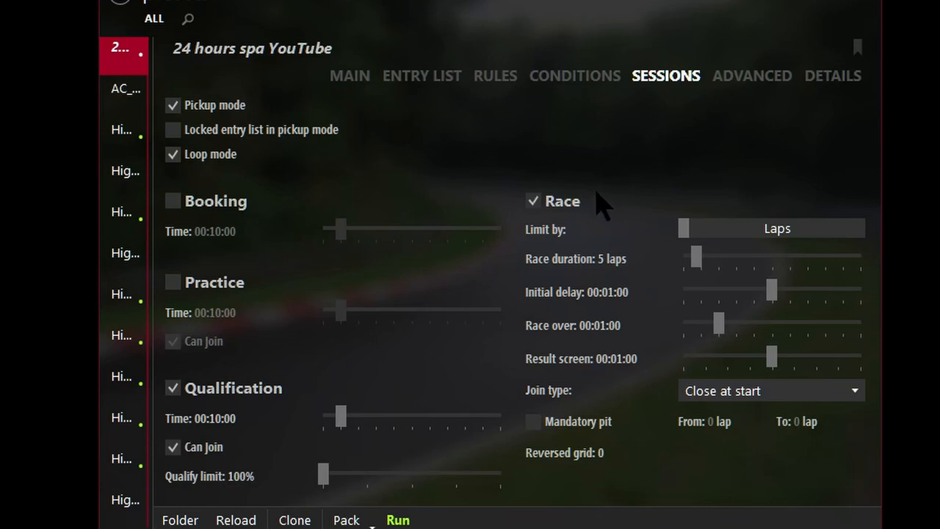
{"action": "mouse_move", "coordinate": [595, 205]}
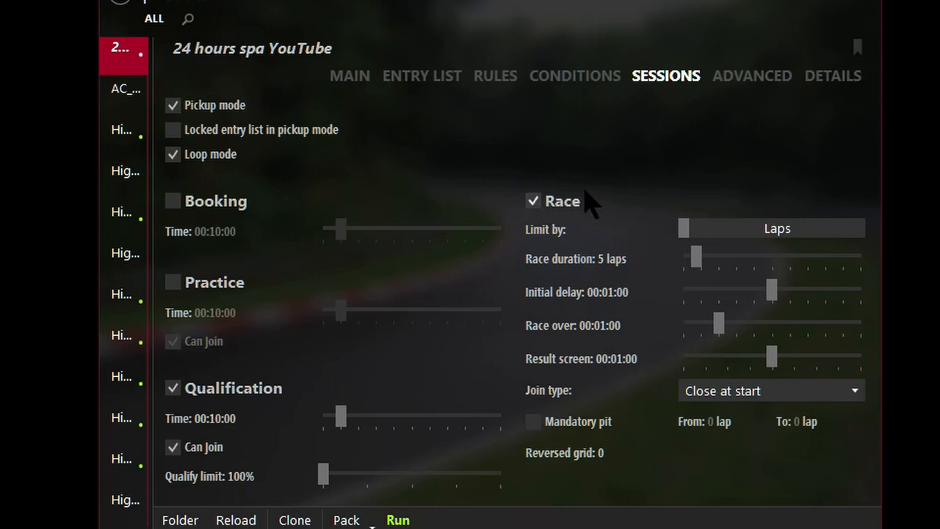
{"action": "mouse_move", "coordinate": [754, 235]}
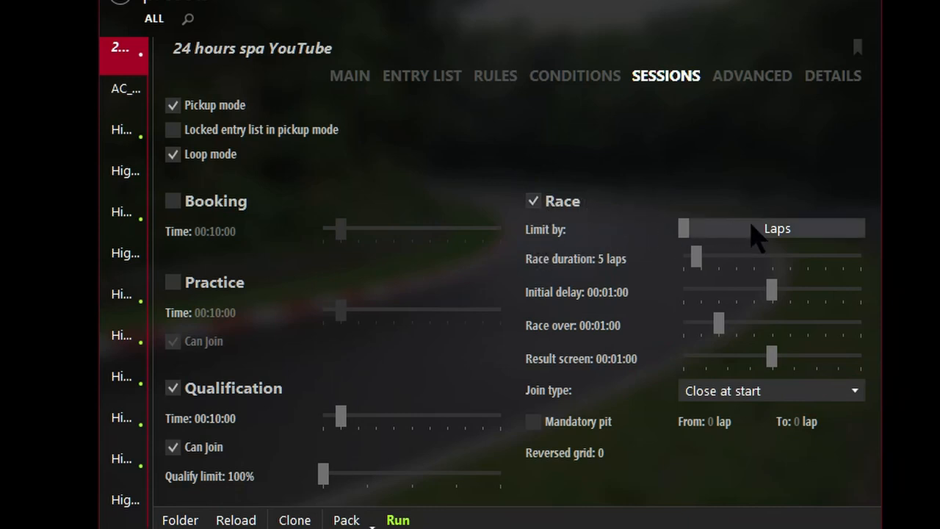
{"action": "left_click", "coordinate": [770, 228]}
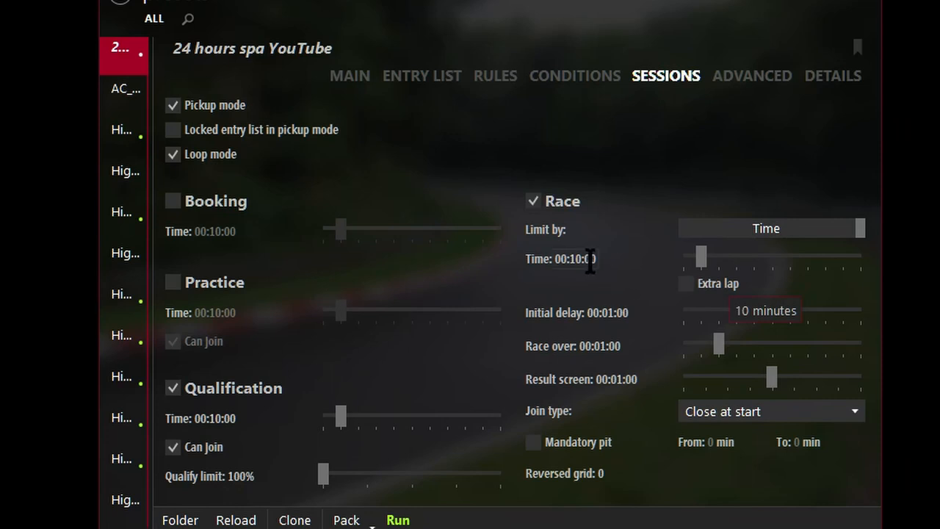
{"action": "mouse_move", "coordinate": [580, 286]}
{"action": "type", "text": "3"}
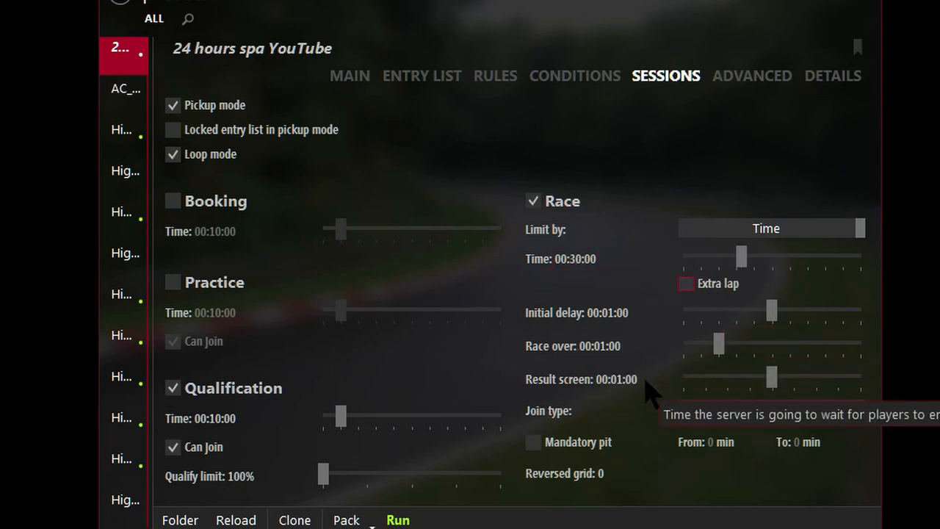
{"action": "scroll", "scroll_direction": "down", "scroll_amount": 3}
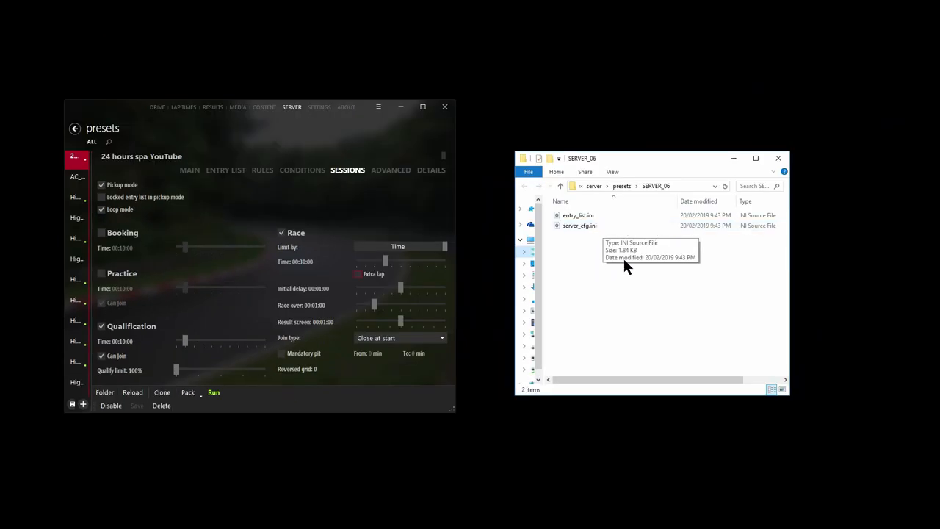
{"action": "mouse_move", "coordinate": [588, 216]}
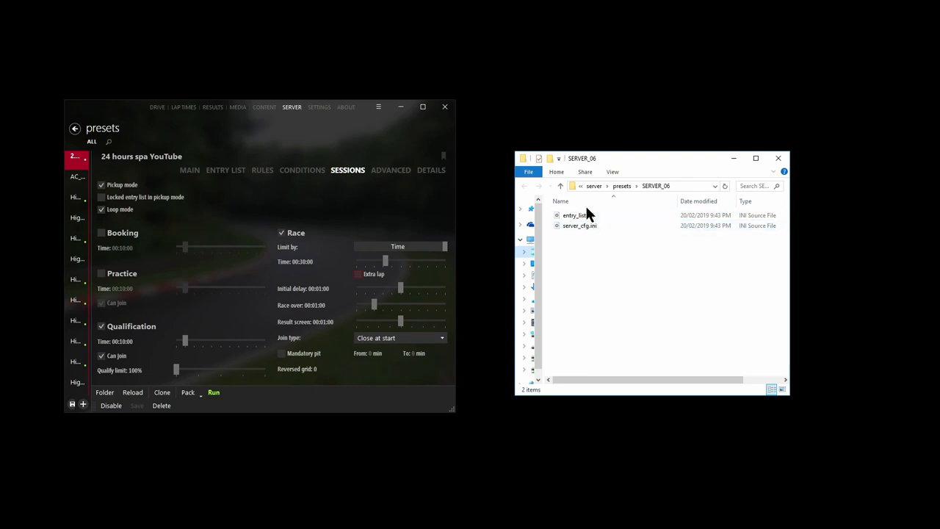
{"action": "mouse_move", "coordinate": [599, 252]}
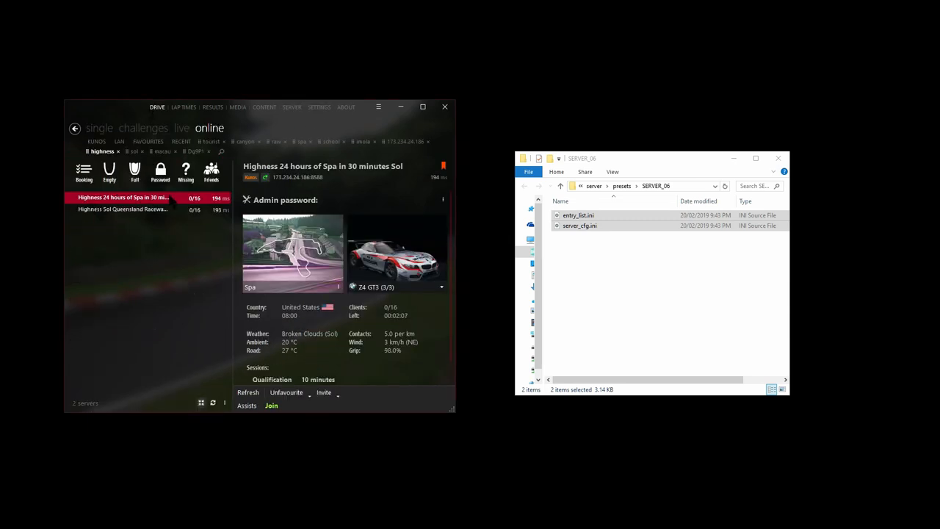
{"action": "mouse_move", "coordinate": [271, 406]}
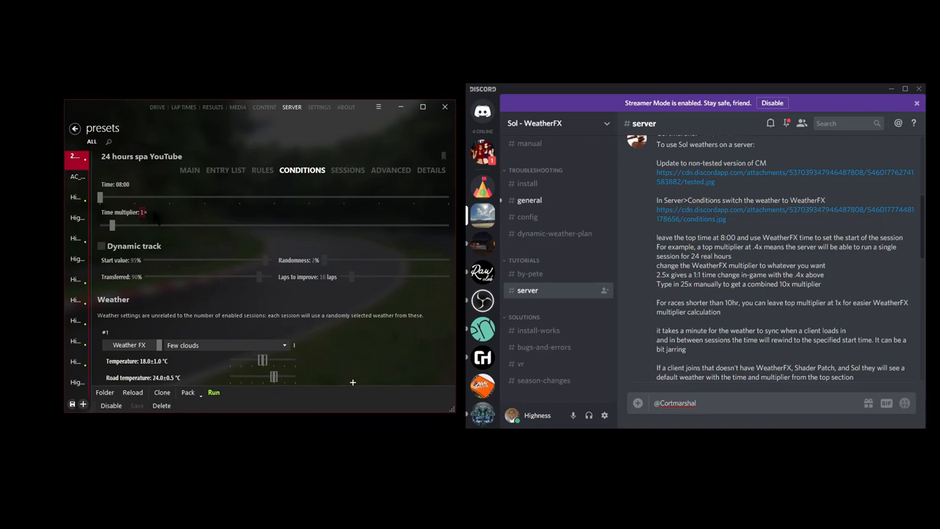
{"action": "mouse_move", "coordinate": [758, 244]}
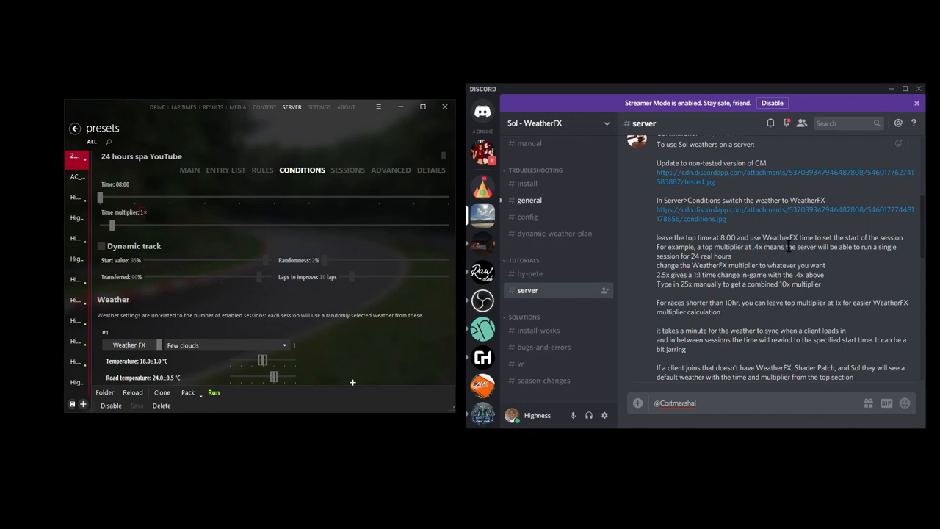
{"action": "mouse_move", "coordinate": [852, 261]}
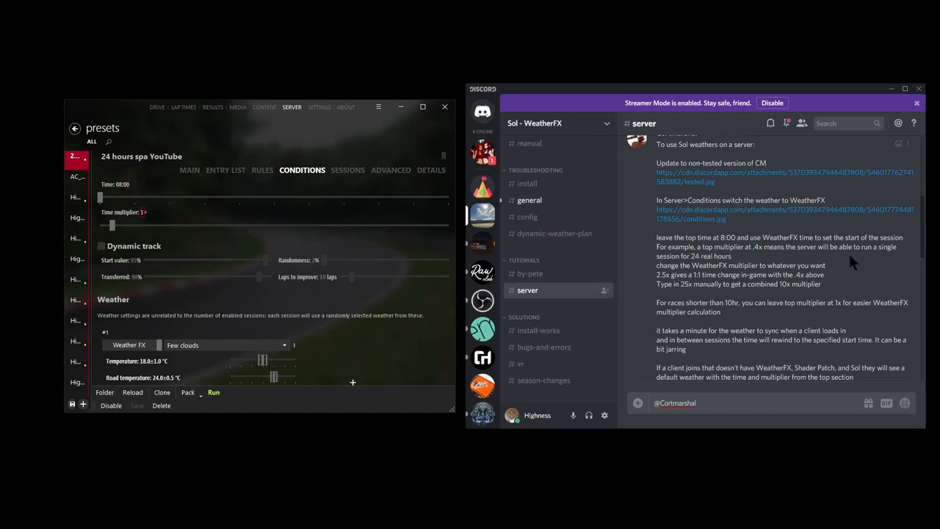
{"action": "mouse_move", "coordinate": [847, 261]}
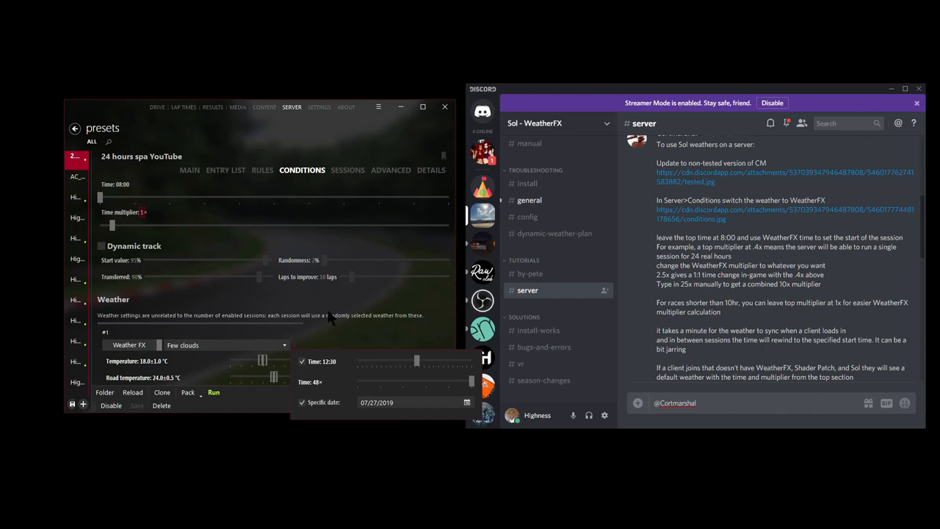
{"action": "left_click", "coordinate": [214, 392]}
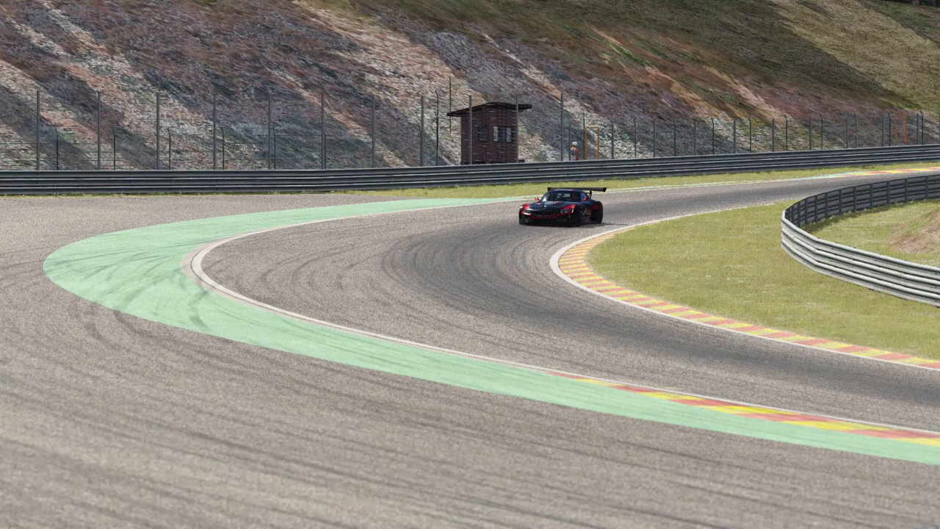